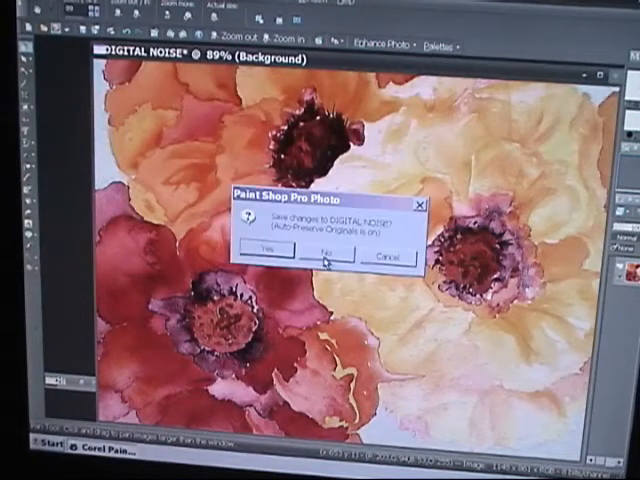
Close the DIGITAL NOISE flower painting, declining to save changes
click(323, 258)
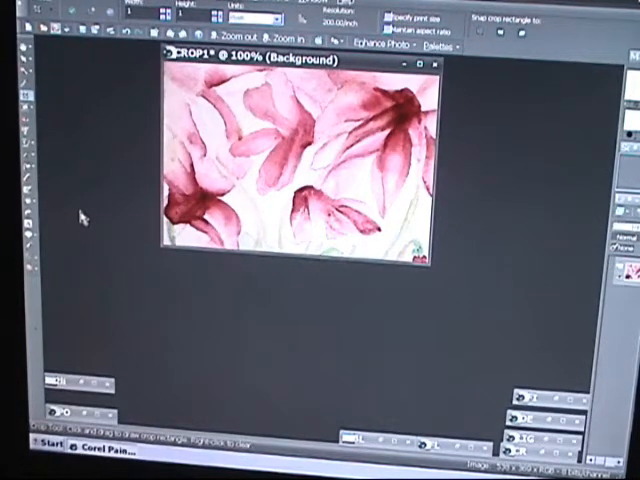
mouse_move(118, 317)
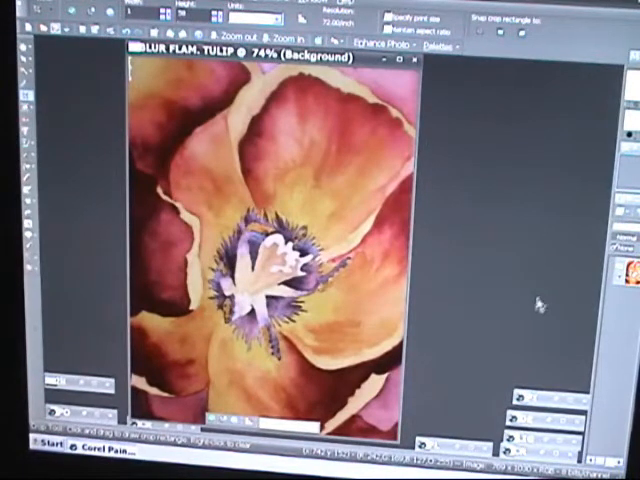
mouse_move(450, 180)
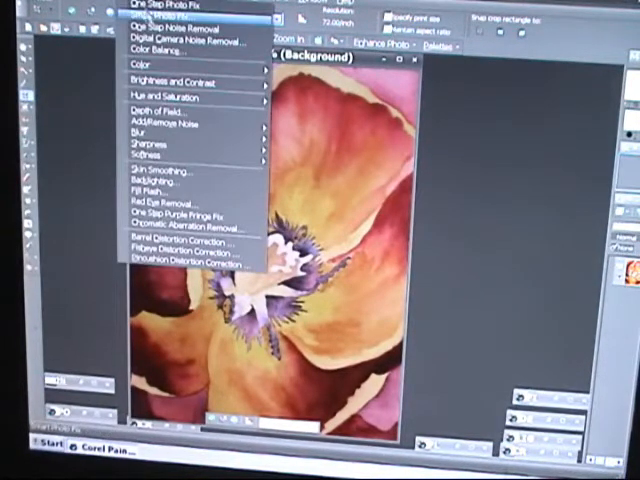
mouse_move(185, 79)
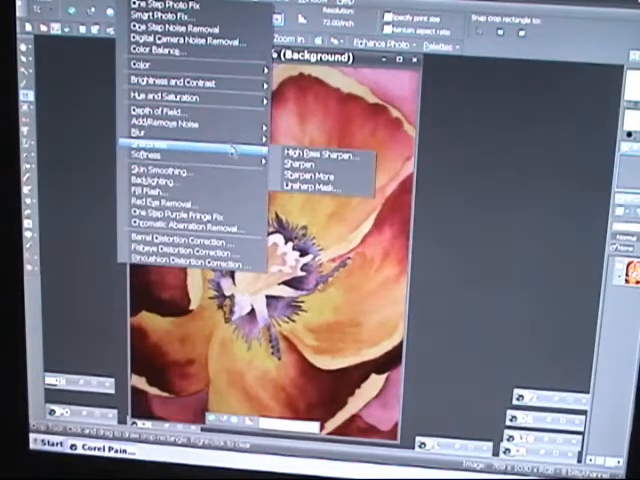
Browse the Adjust menu's Sharpness and Blur submenus for the tulip painting
click(308, 153)
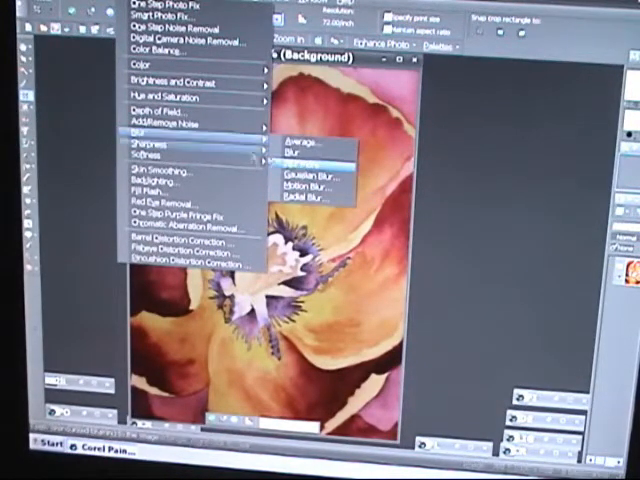
mouse_move(155, 156)
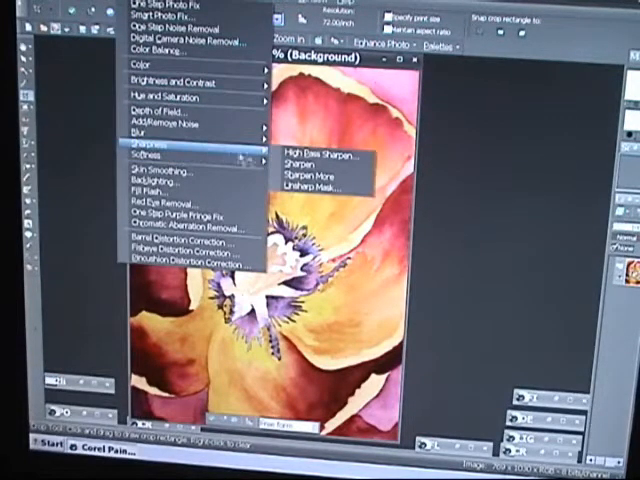
mouse_move(313, 186)
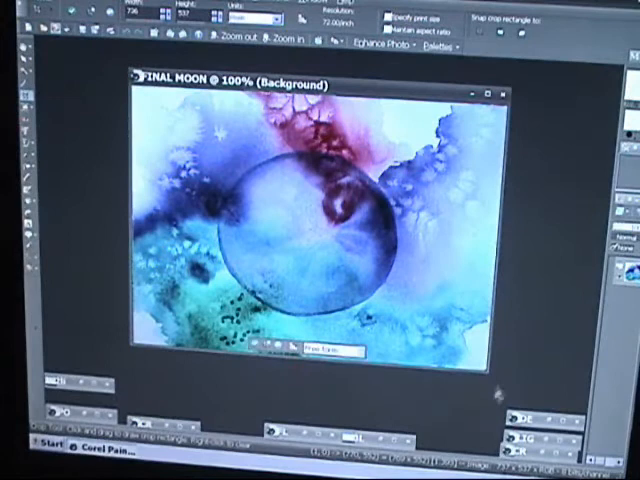
mouse_move(450, 425)
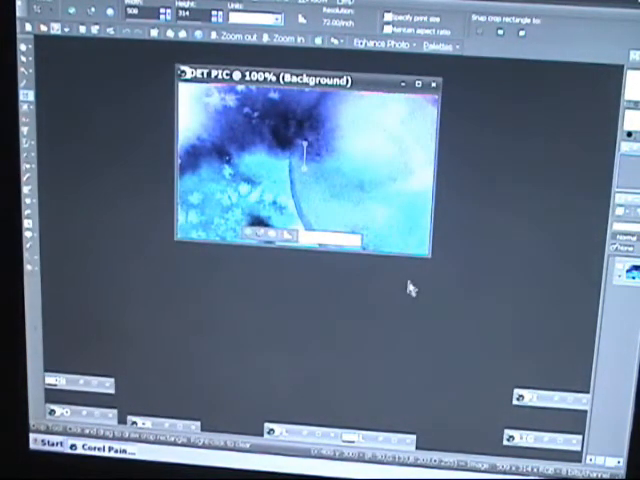
mouse_move(300, 115)
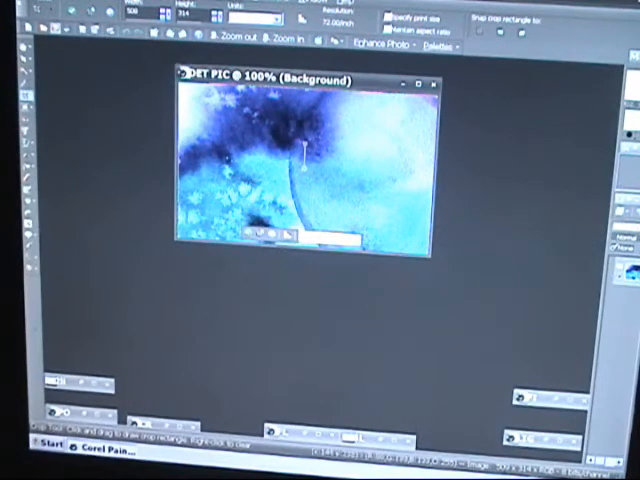
mouse_move(262, 308)
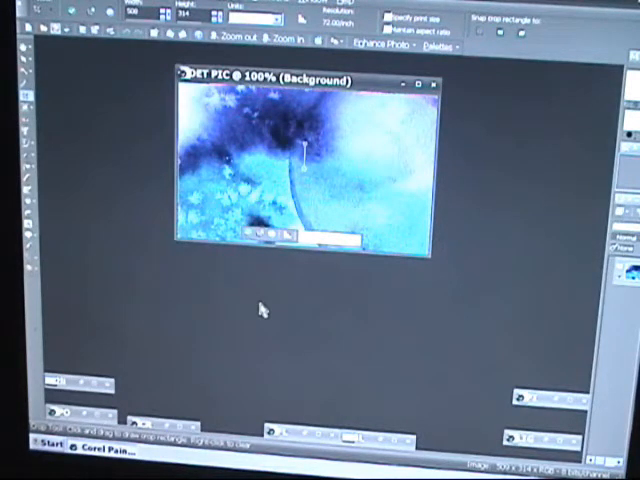